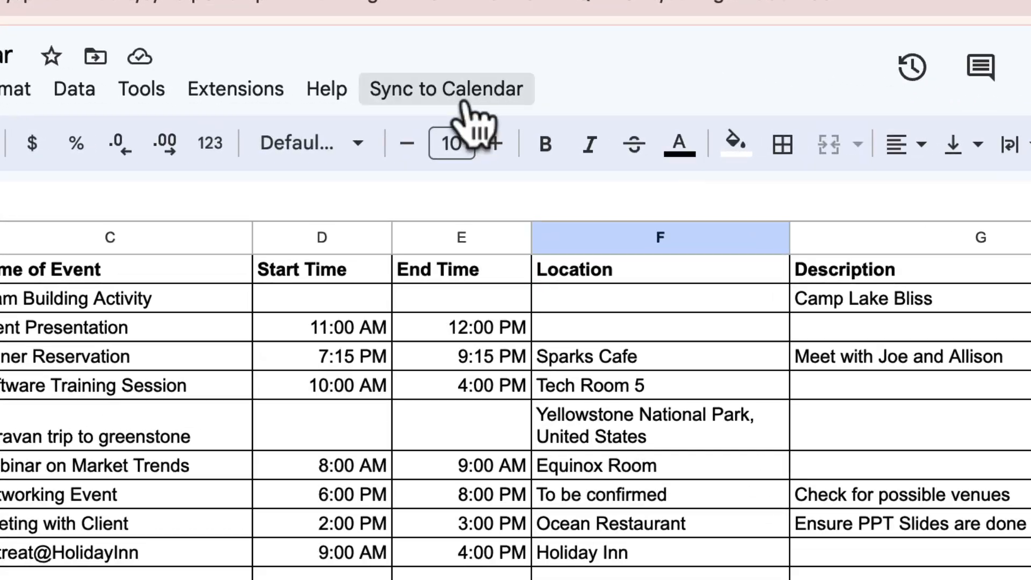
# Run Sync Now from the Sync to Calendar menu so the event rows reach the calendar.
pyautogui.click(445, 89)
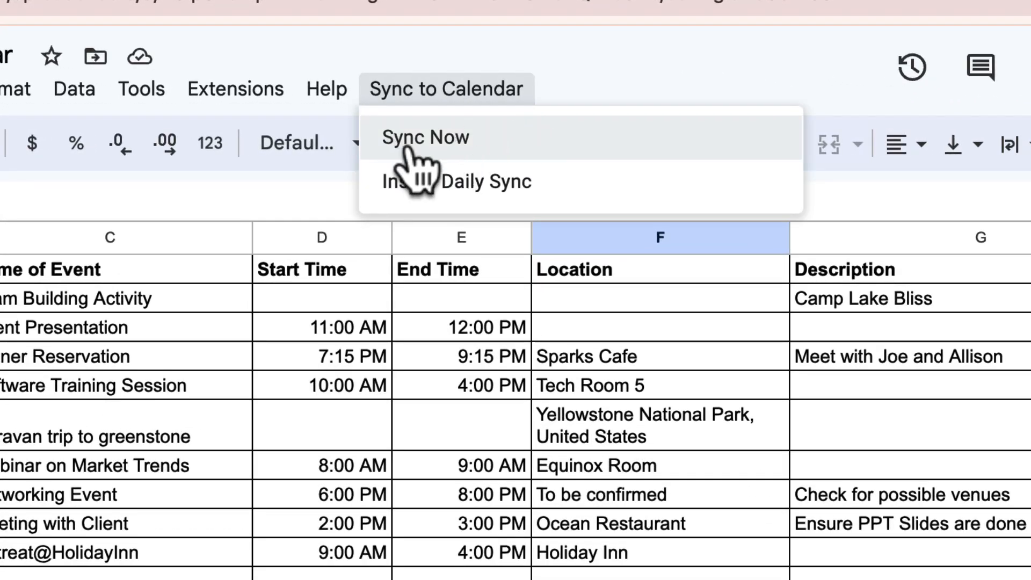
pyautogui.click(426, 137)
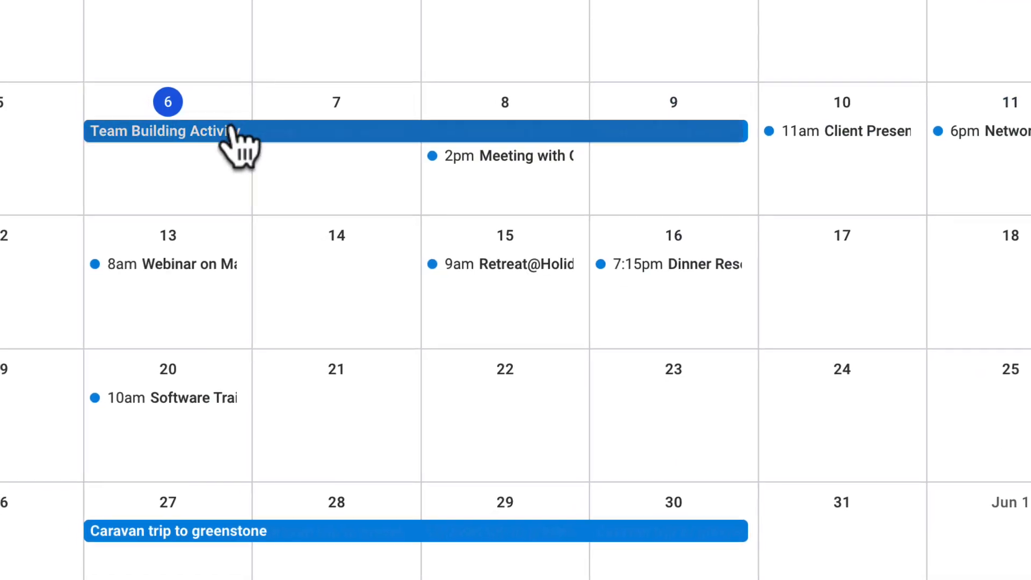
pyautogui.moveTo(1022, 154)
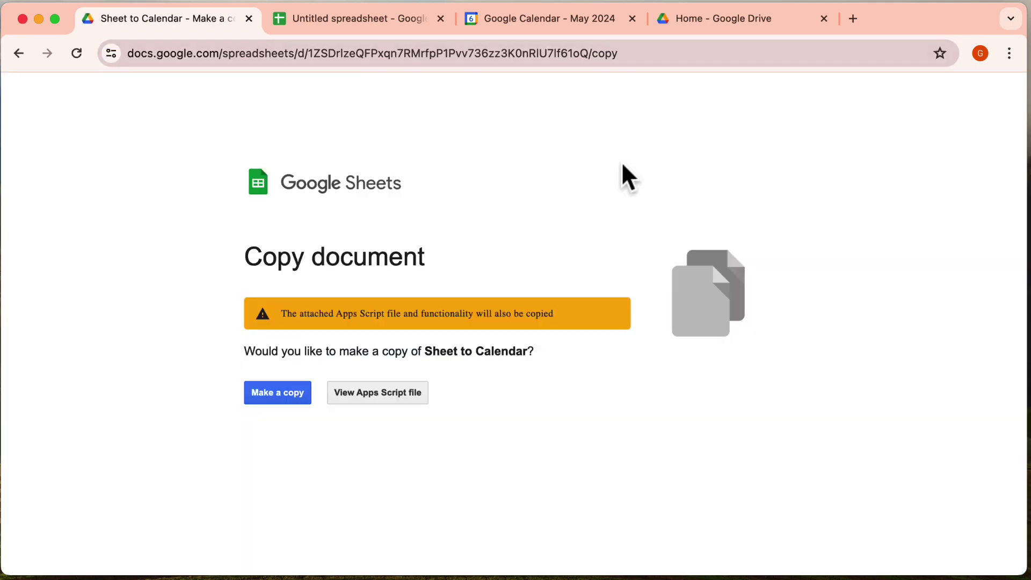
pyautogui.moveTo(277, 393)
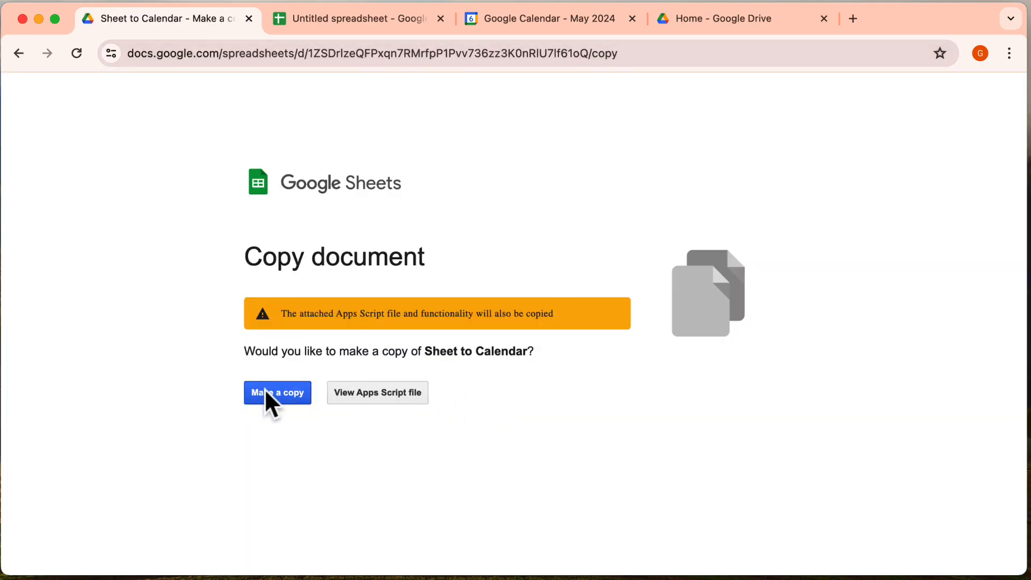
# Make a personal copy of the Sheet to Calendar template.
pyautogui.click(277, 393)
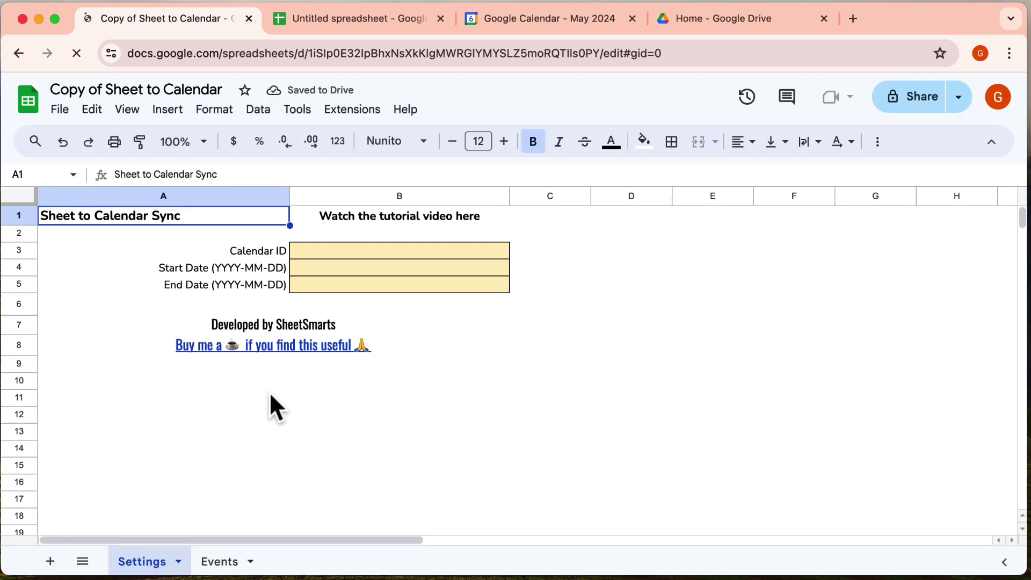
pyautogui.moveTo(338, 270)
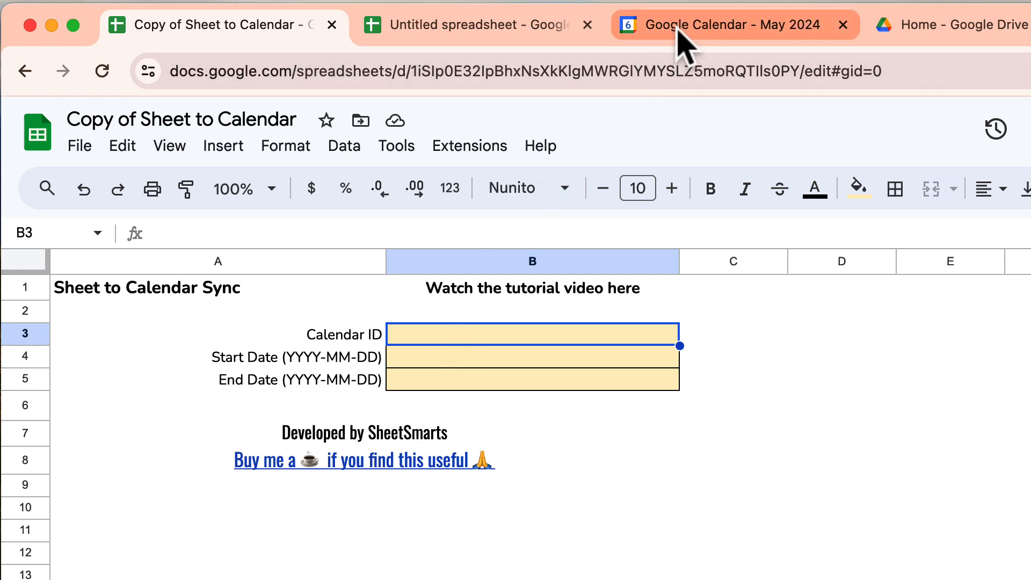
# Look up and select the Goggle Sheet calendar's Calendar ID in Settings and sharing, then return to the month view.
pyautogui.click(723, 24)
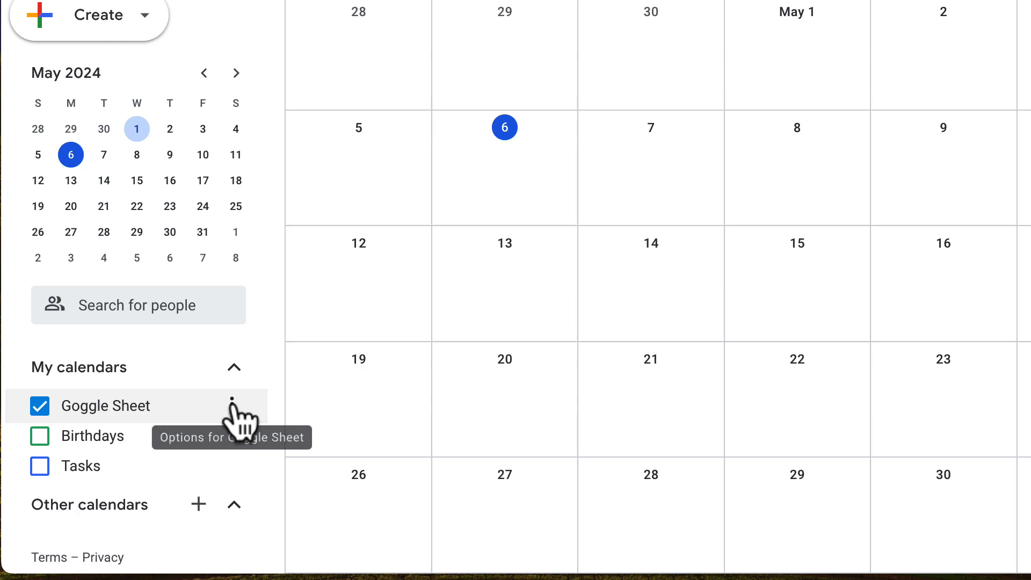
pyautogui.click(236, 402)
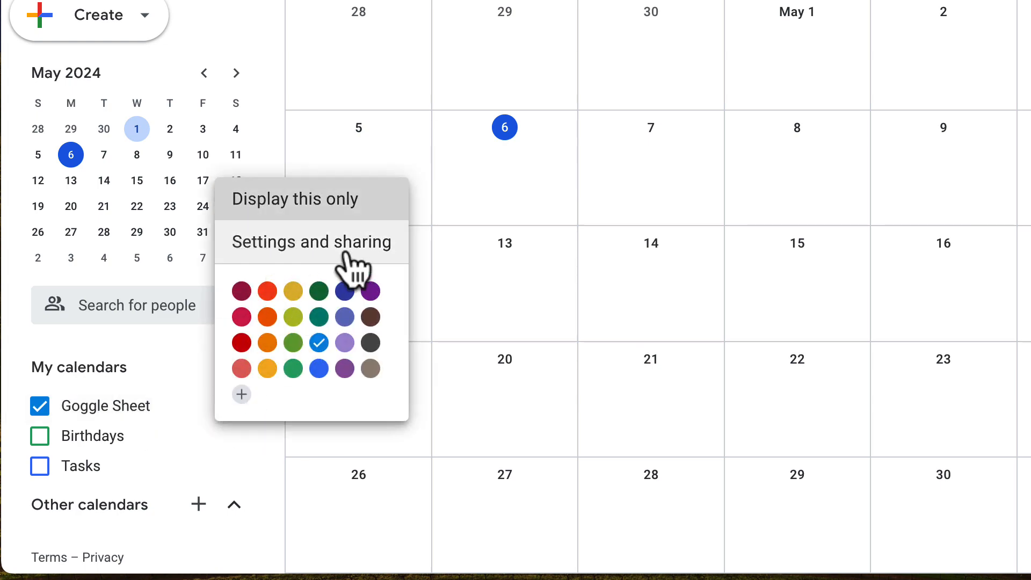
pyautogui.click(310, 243)
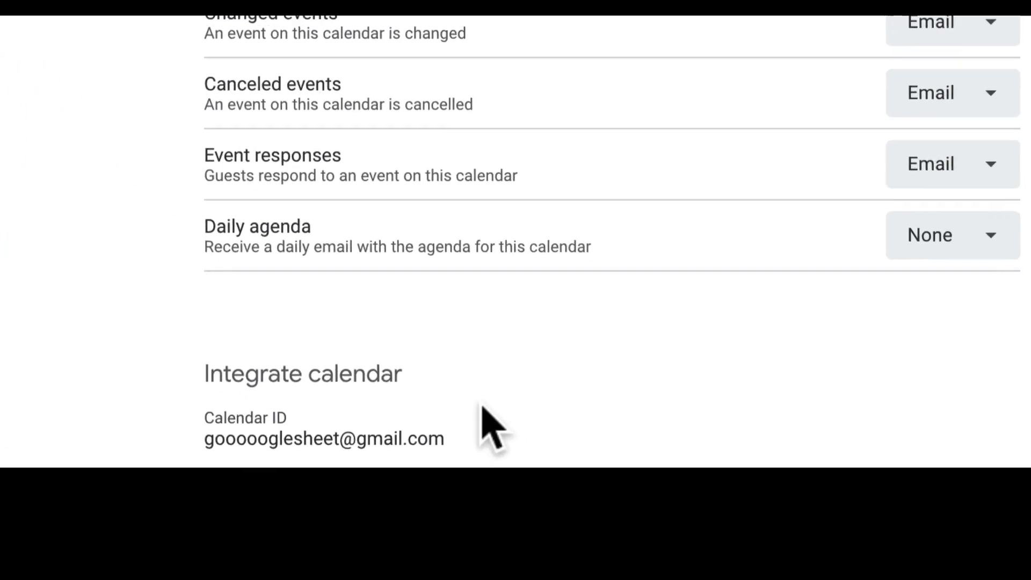
pyautogui.doubleClick(323, 438)
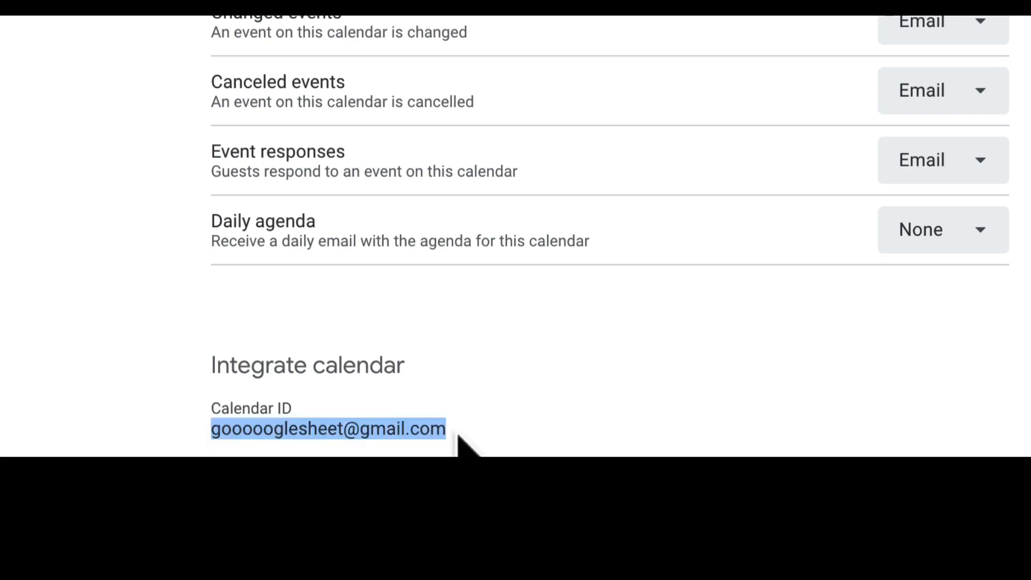
pyautogui.click(548, 18)
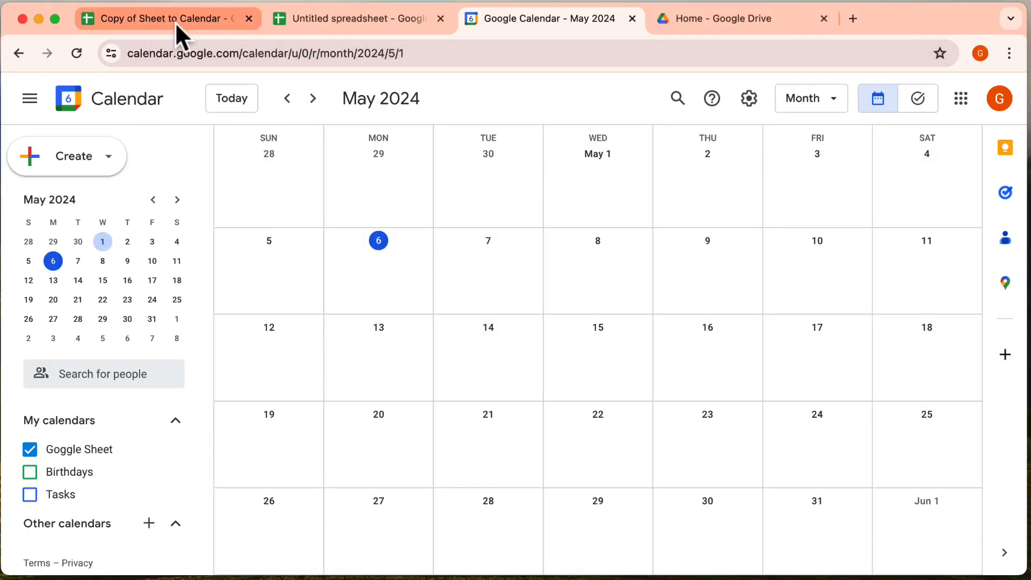
pyautogui.click(161, 18)
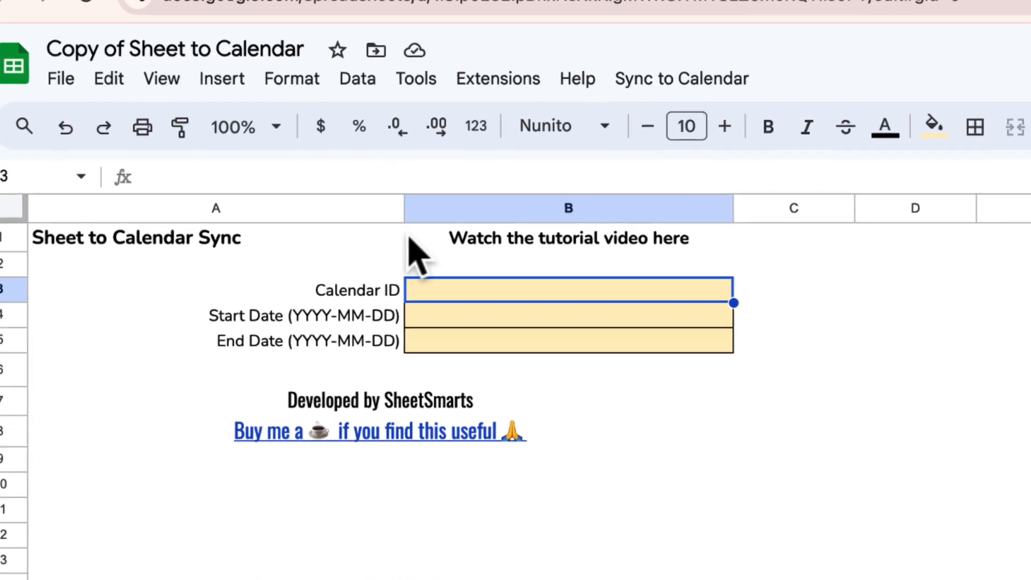
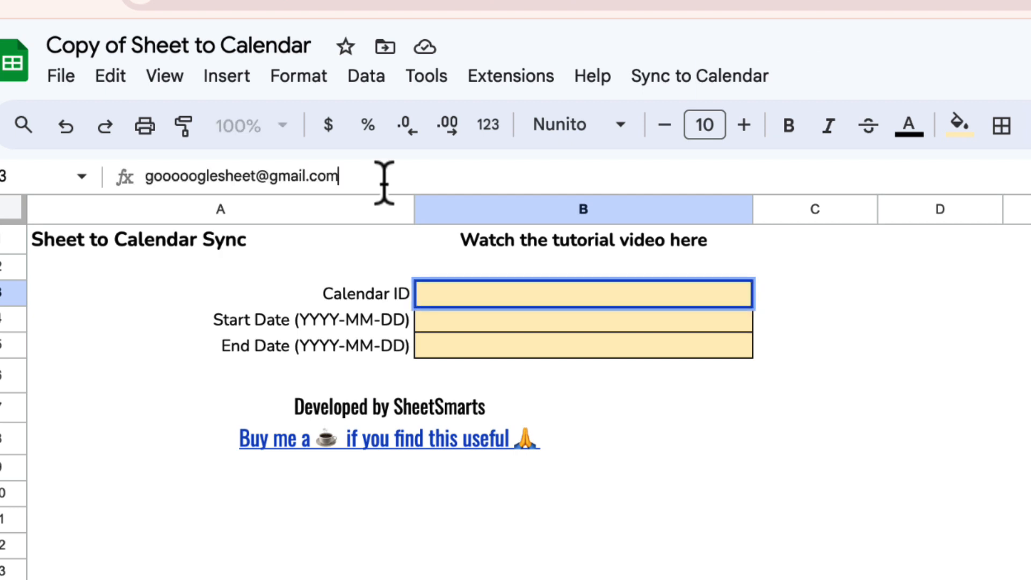
pyautogui.press('Enter')
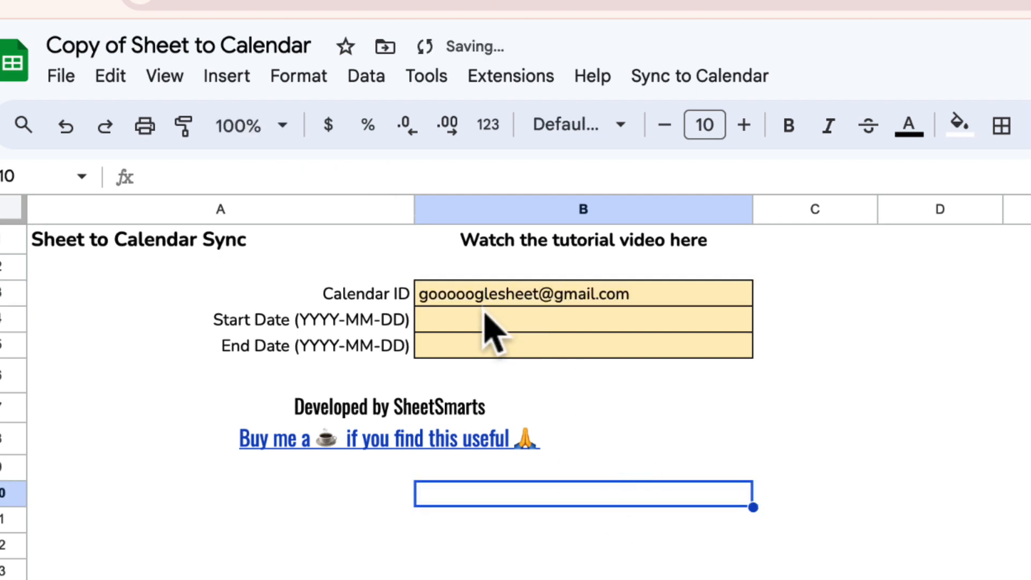
pyautogui.write('2024-05-01')
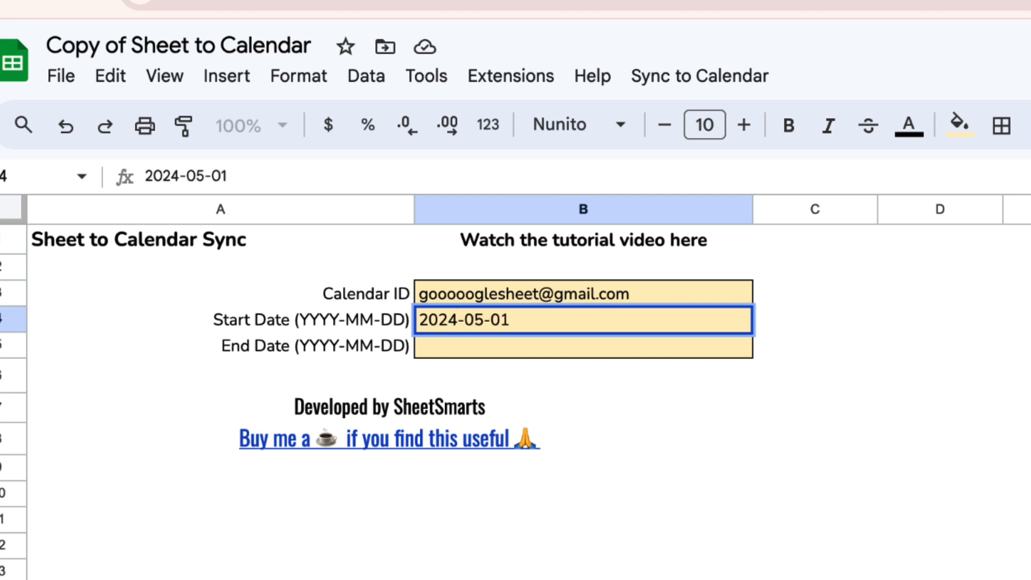
pyautogui.write('2024-05-30')
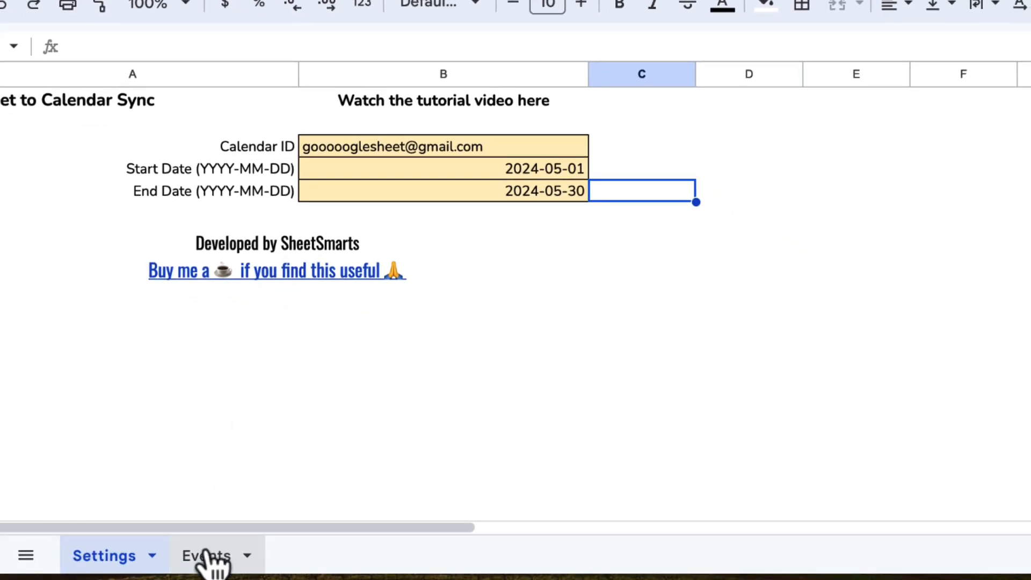
# Bring the nine event rows from the untitled spreadsheet into the Events sheet.
pyautogui.click(210, 556)
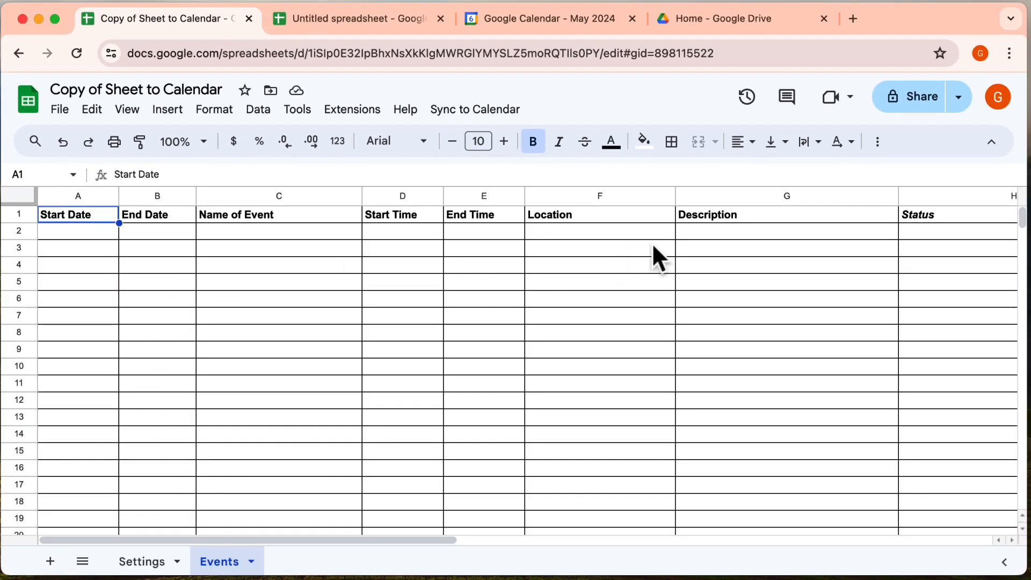
pyautogui.moveTo(697, 437)
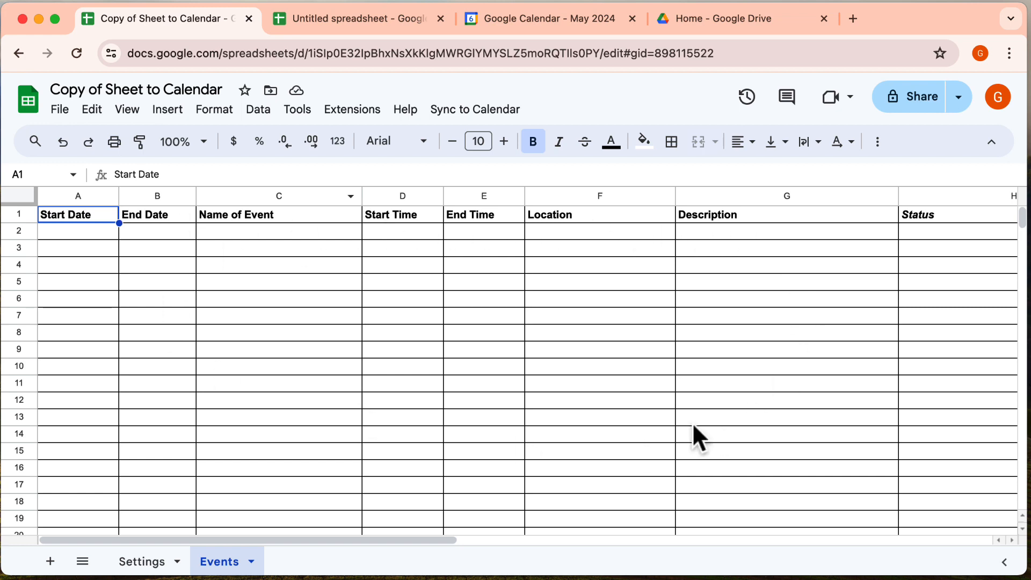
pyautogui.click(358, 18)
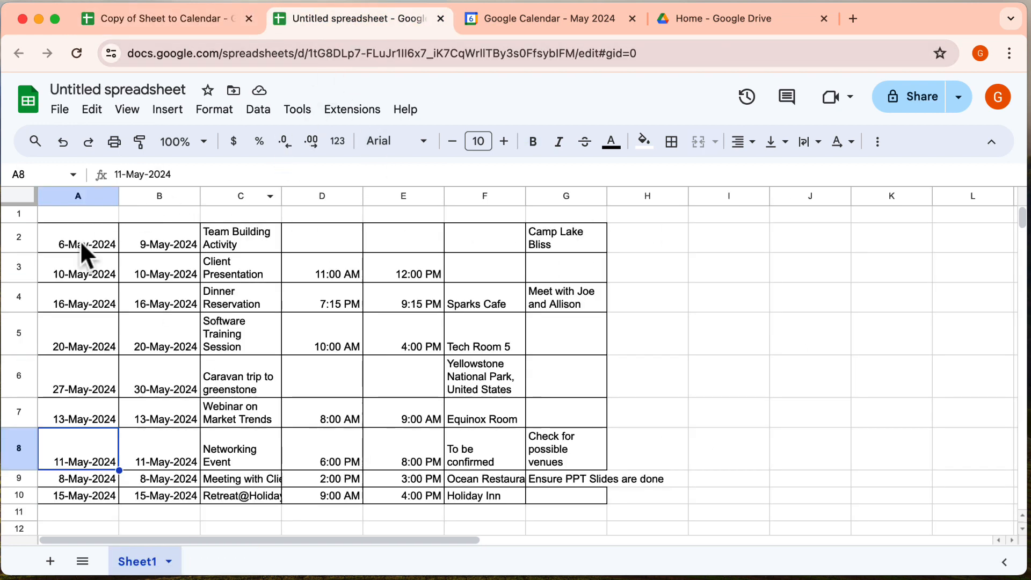
pyautogui.click(158, 19)
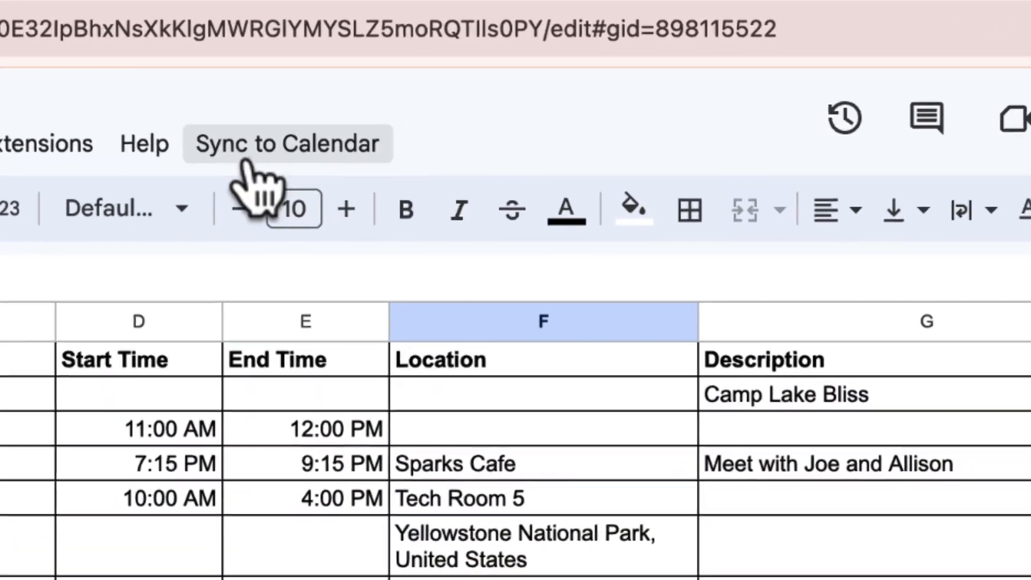
# Start Sync Now, which raises the script's Authorization required prompt.
pyautogui.click(287, 144)
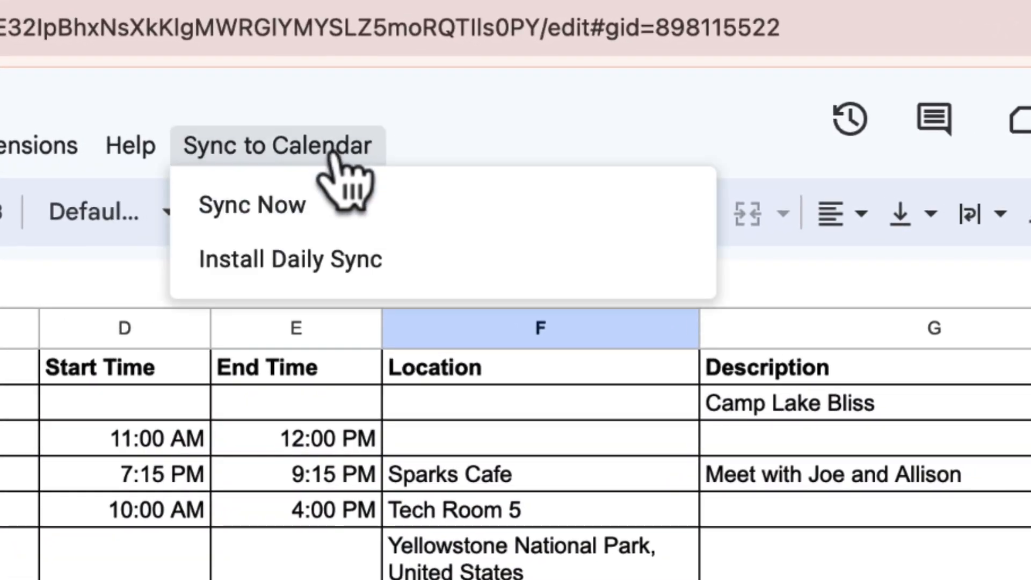
pyautogui.click(251, 205)
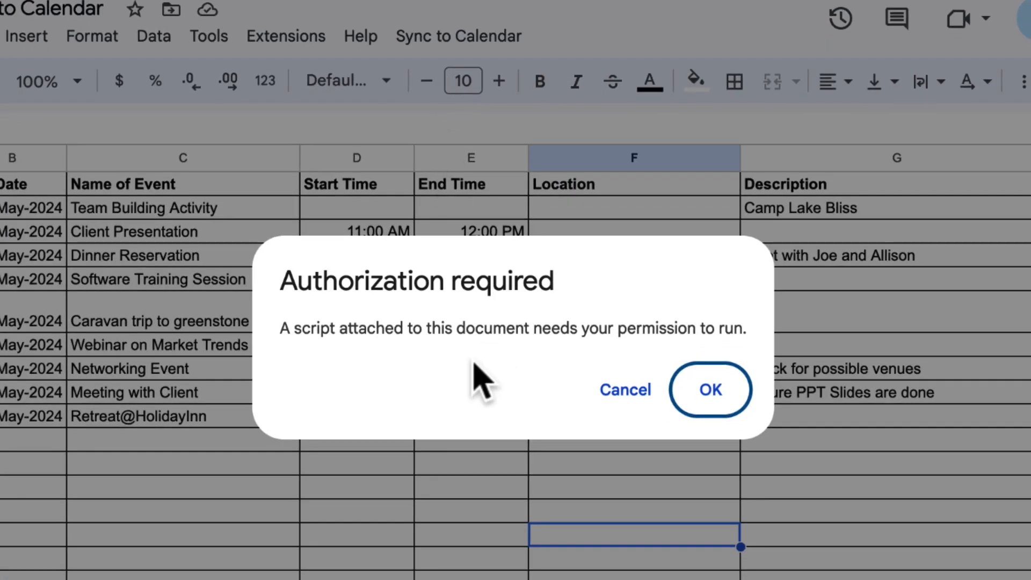
pyautogui.moveTo(654, 368)
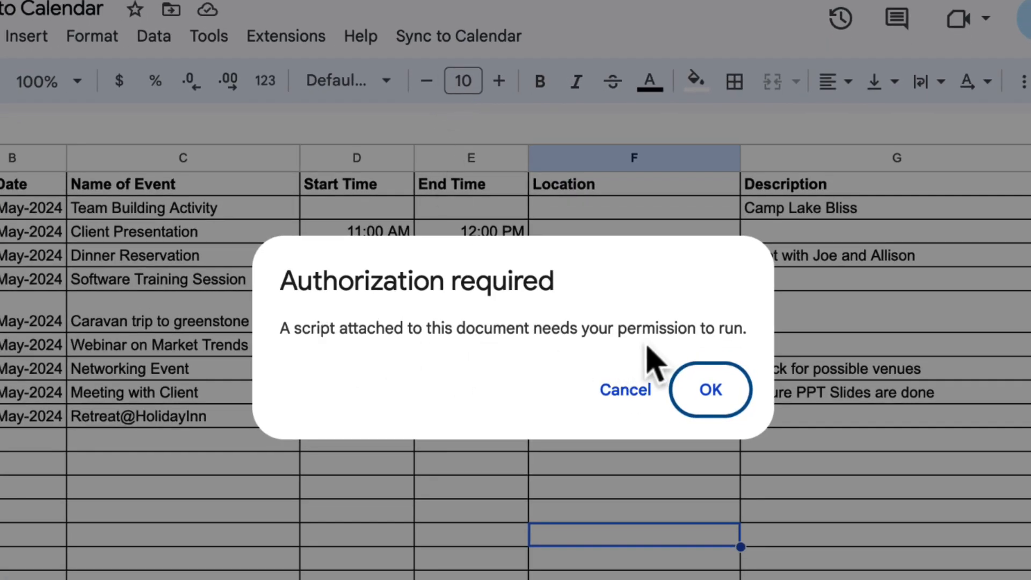
# Authorize the script and continue with the Goggle Sheet Google account.
pyautogui.click(709, 389)
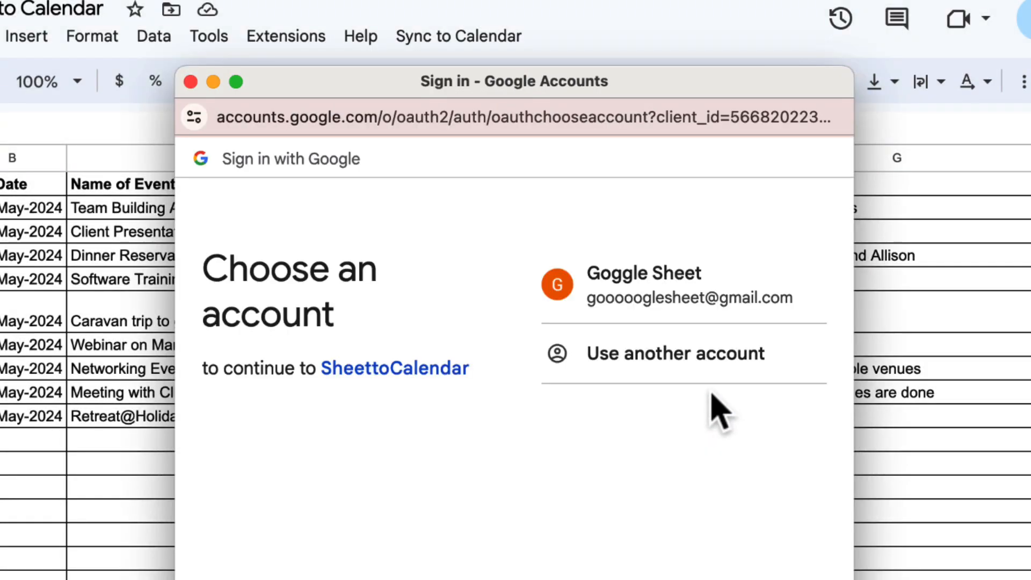
pyautogui.click(665, 285)
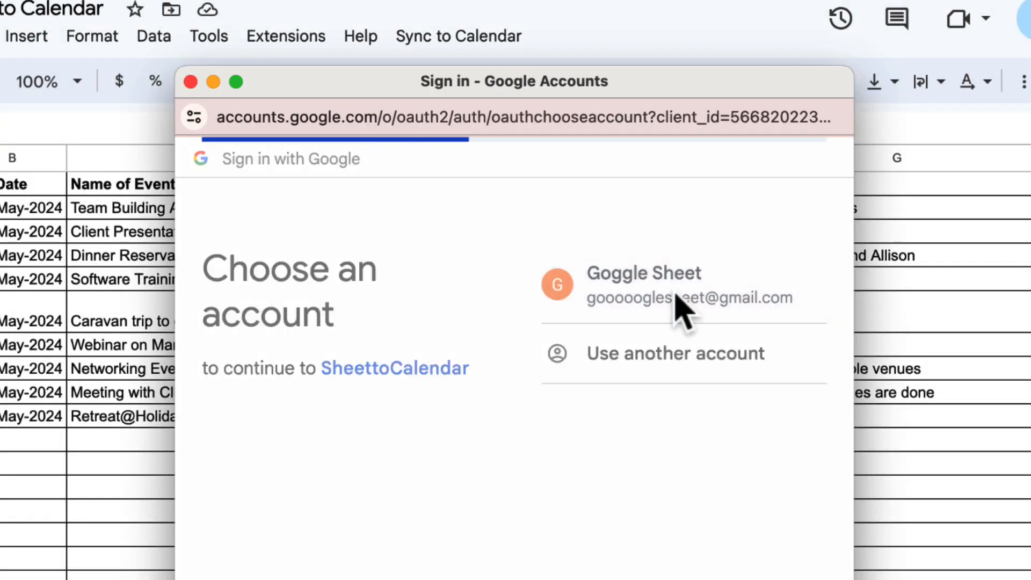
pyautogui.click(657, 284)
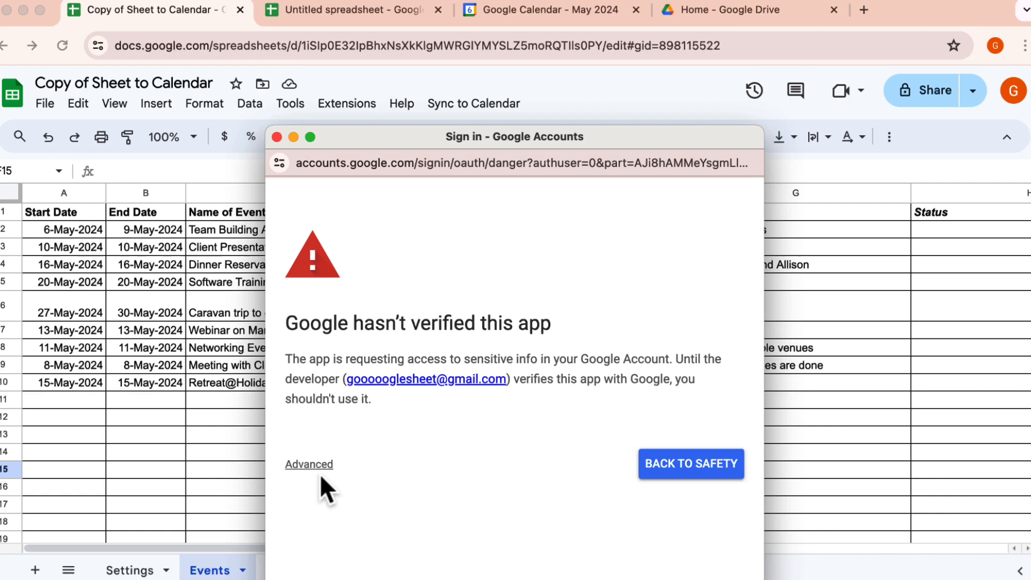
# Proceed past the unverified-app warning and allow SheettoCalendar access to the account.
pyautogui.click(308, 464)
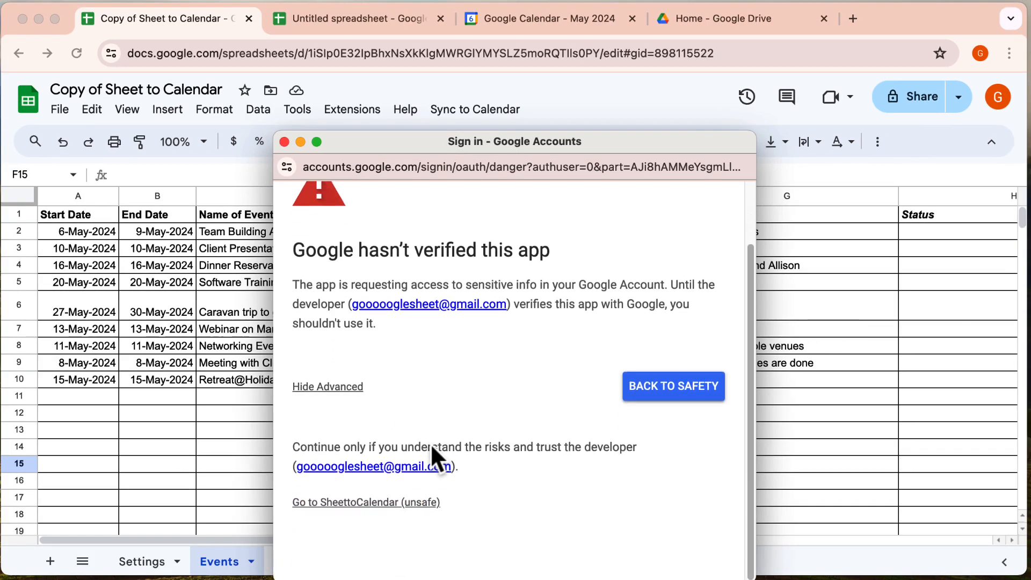
pyautogui.moveTo(367, 502)
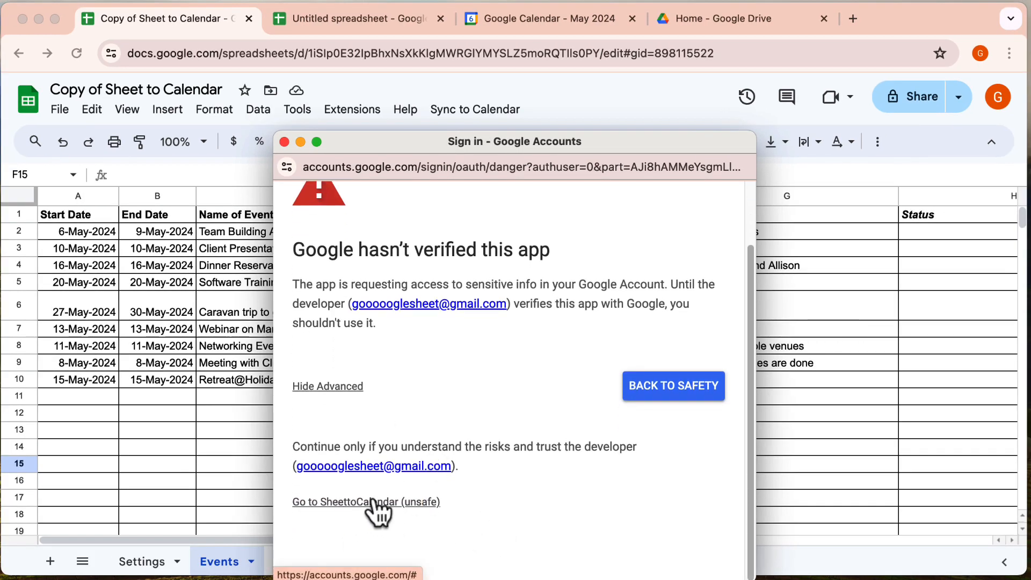
pyautogui.click(366, 502)
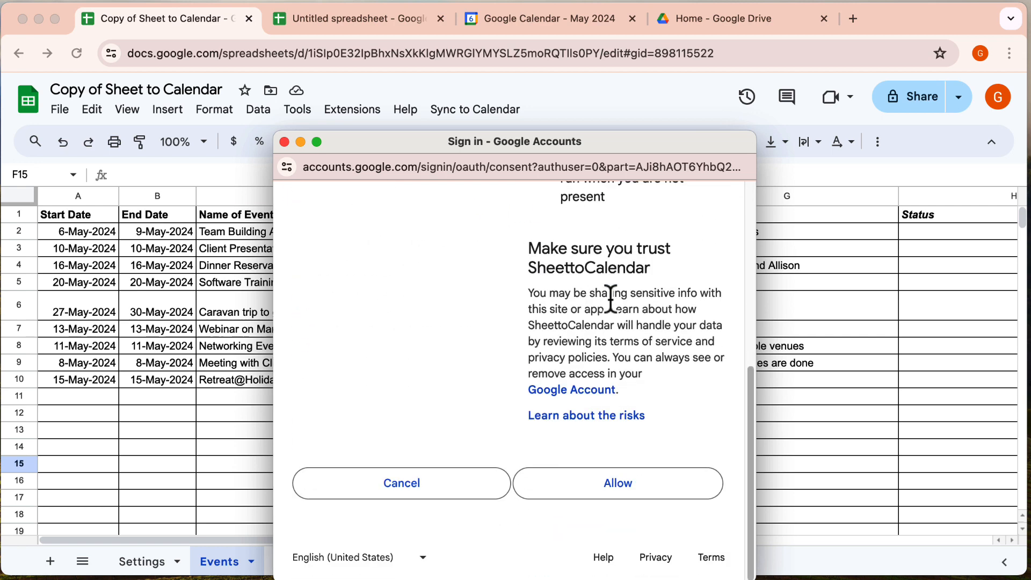
pyautogui.moveTo(606, 492)
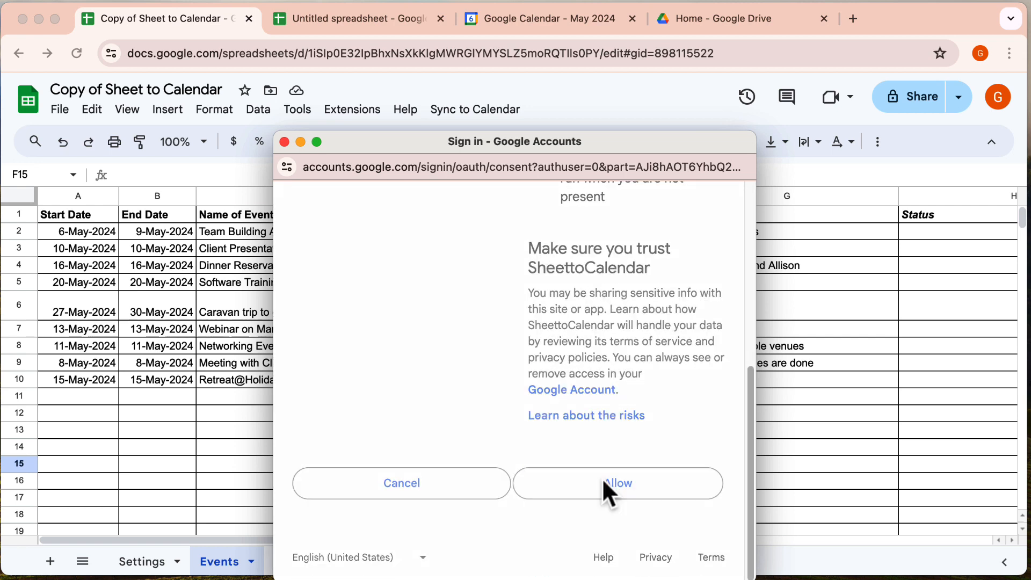
pyautogui.click(616, 483)
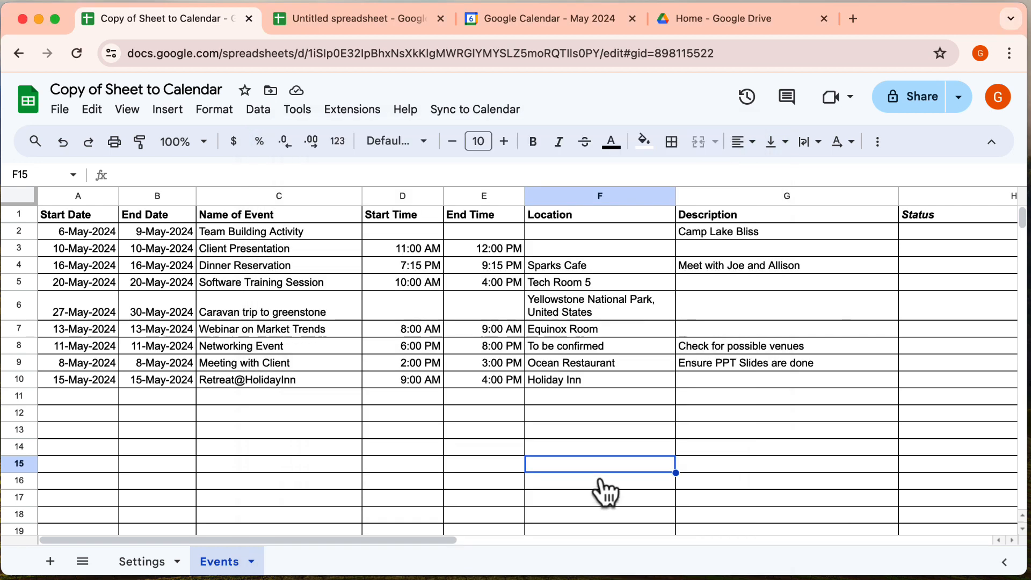
# Run Sync Now again so every event row shows Last synced on May 6, 2024, 4:26 PM.
pyautogui.click(475, 109)
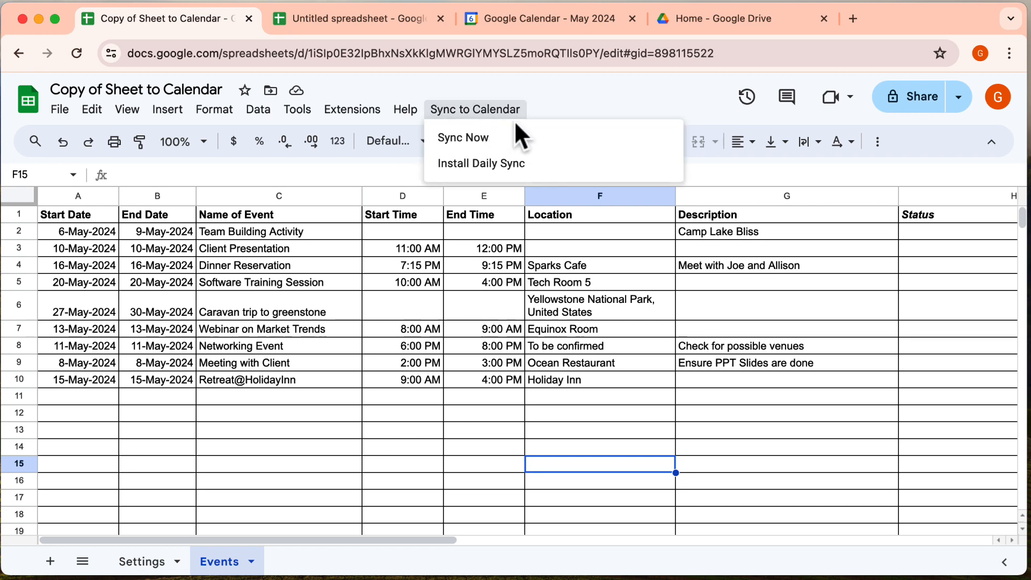
pyautogui.moveTo(463, 137)
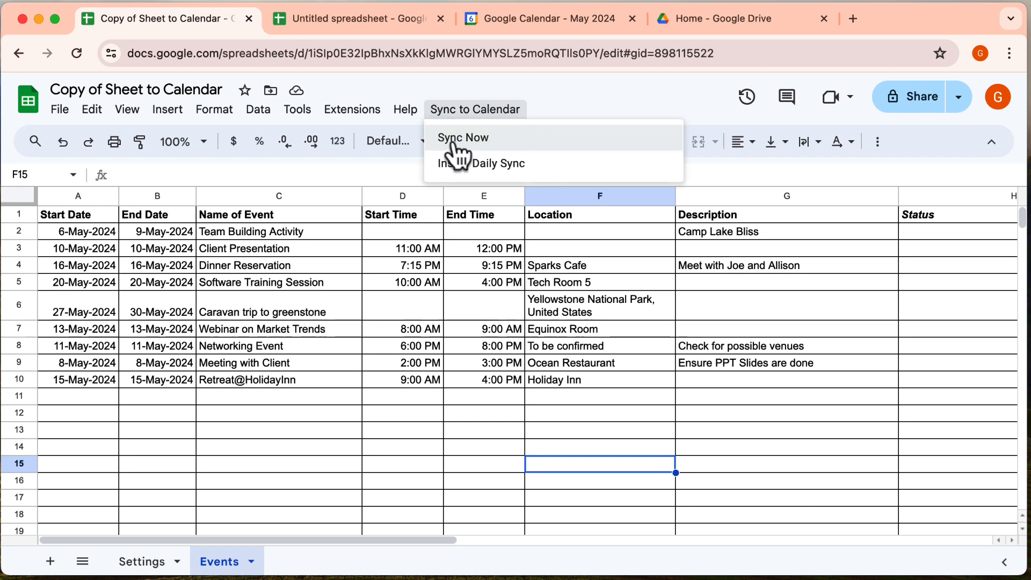
pyautogui.click(464, 137)
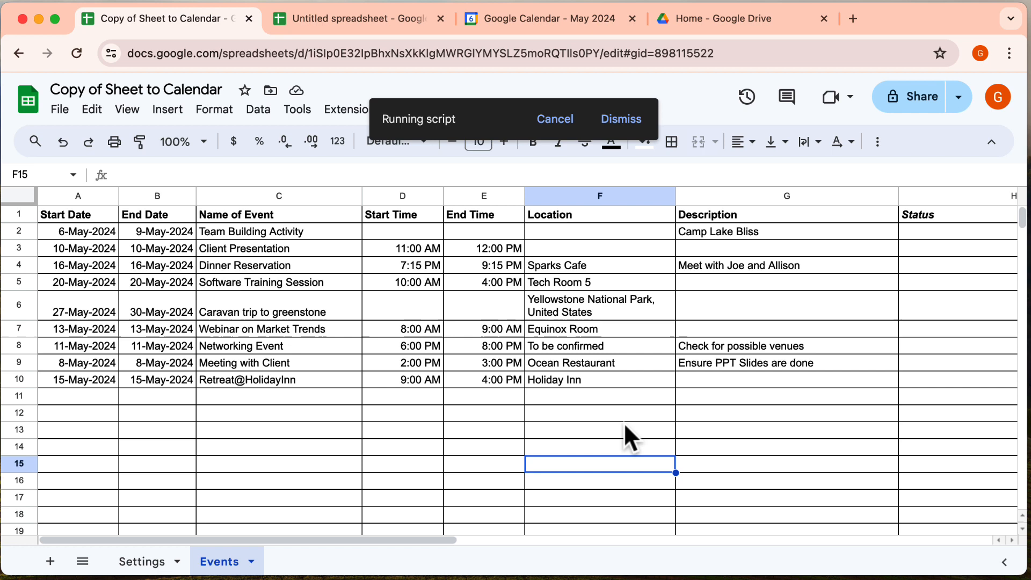
pyautogui.moveTo(687, 430)
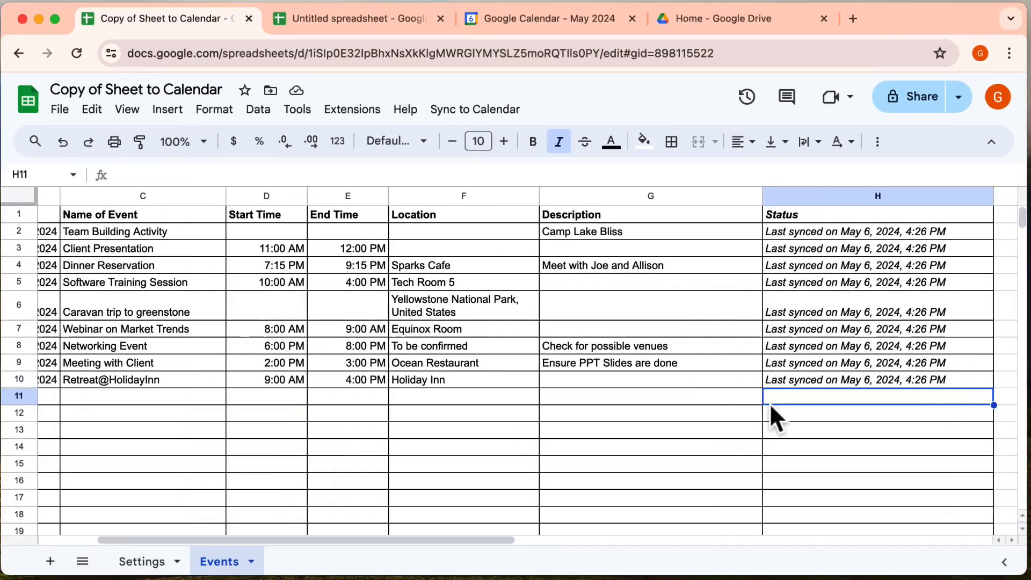
# View May 2024 in Google Calendar showing Team Building Activity and Caravan trip to greenstone.
pyautogui.click(548, 18)
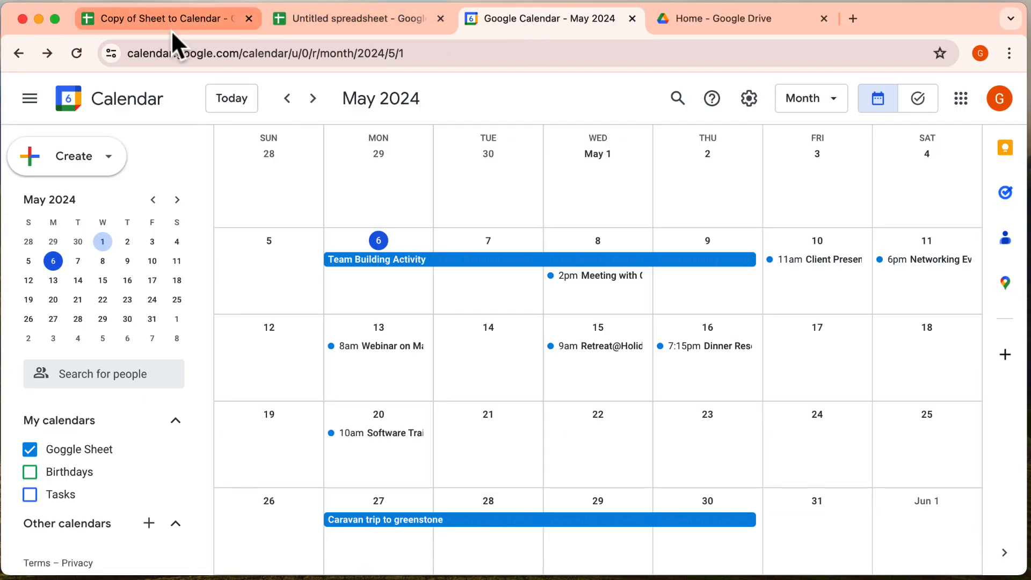
pyautogui.click(76, 54)
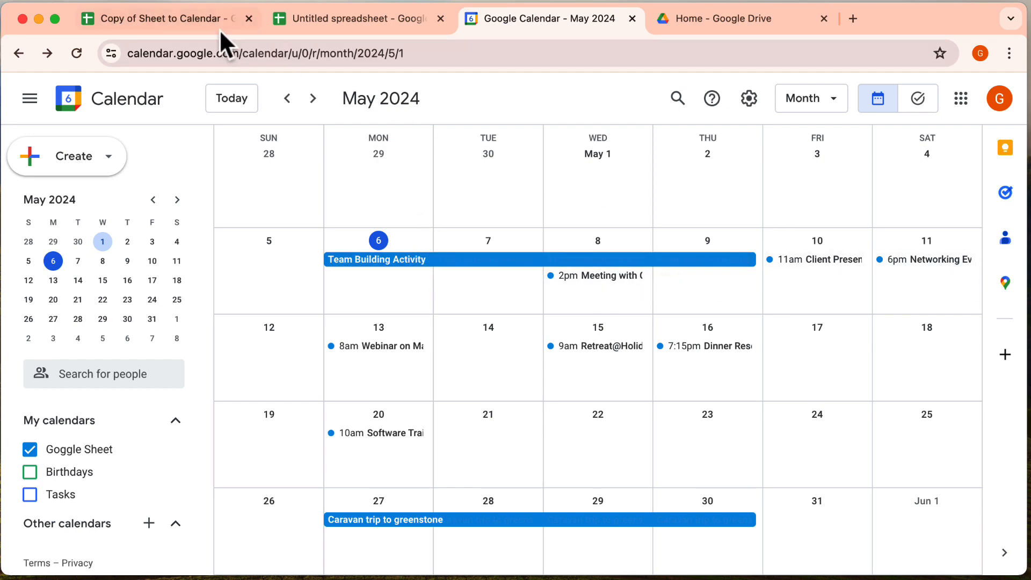
pyautogui.moveTo(168, 18)
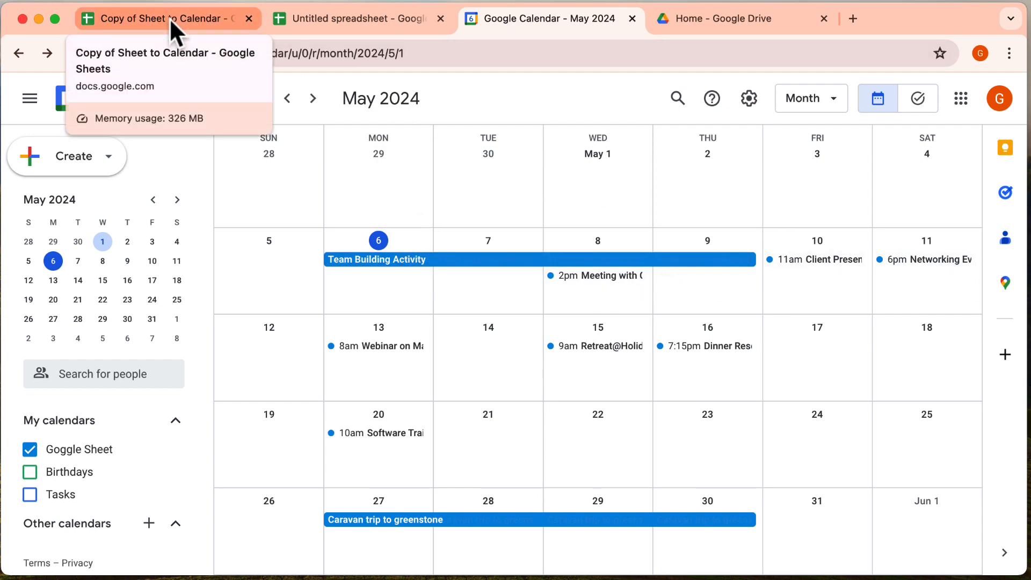
# Install the daily sync so events sync to Calendar around midnight, confirming Setup Complete.
pyautogui.click(158, 18)
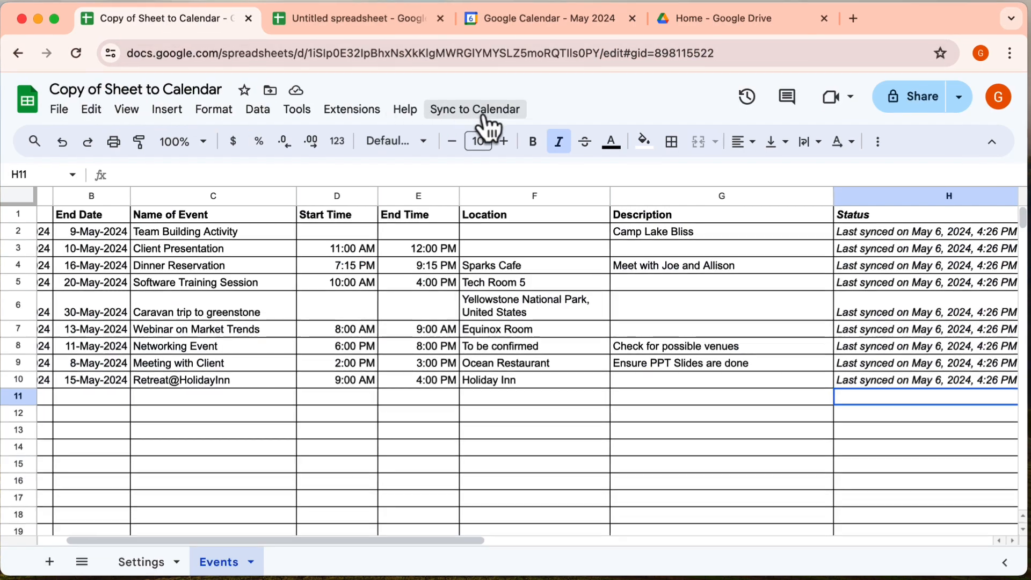
pyautogui.click(475, 109)
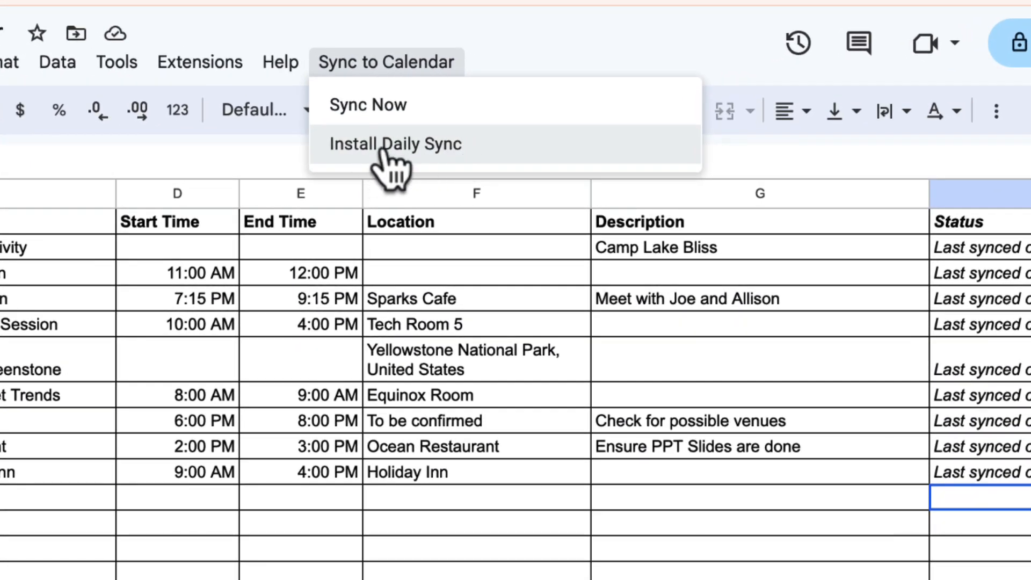
pyautogui.click(395, 143)
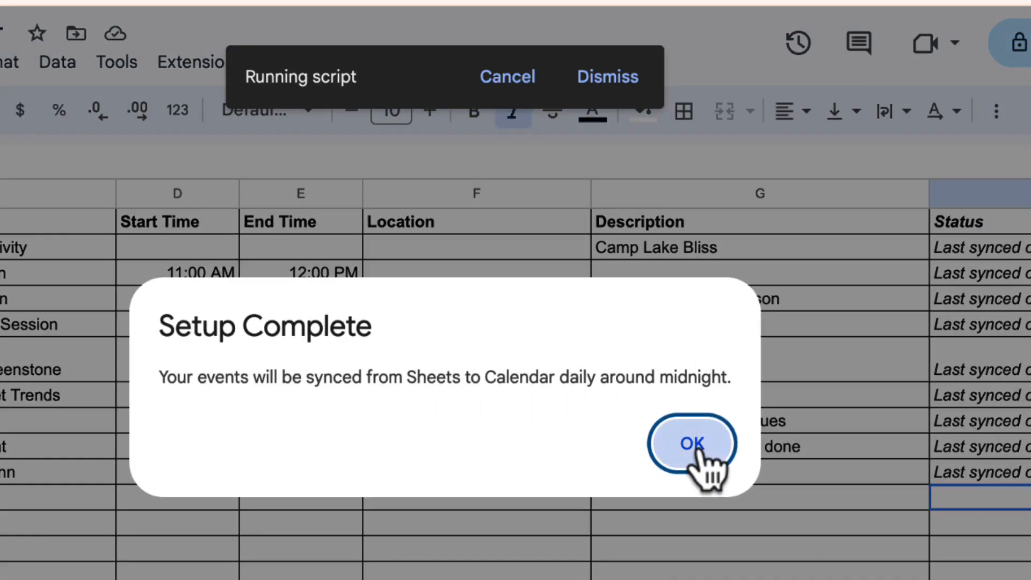
pyautogui.click(691, 443)
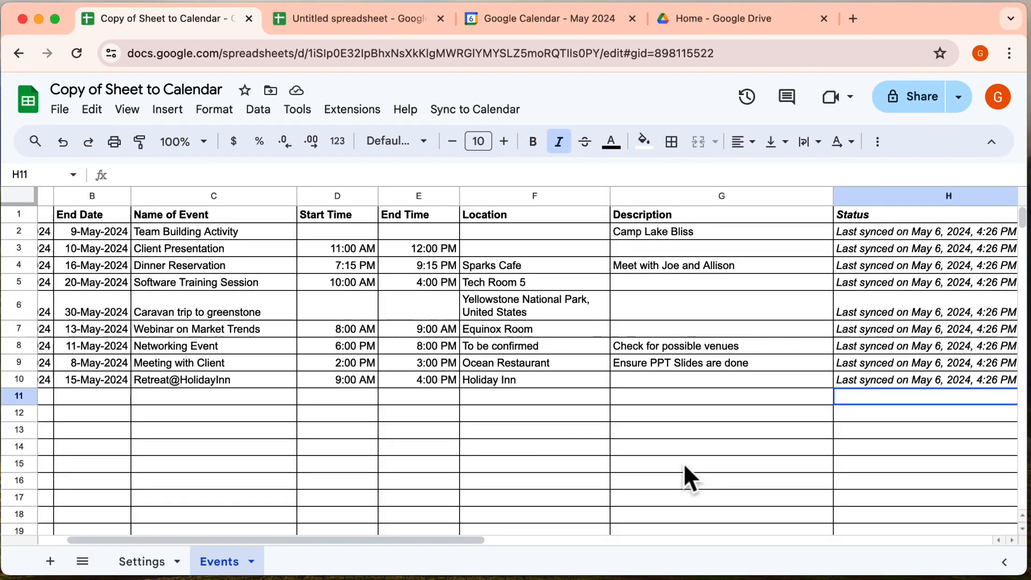
pyautogui.click(474, 109)
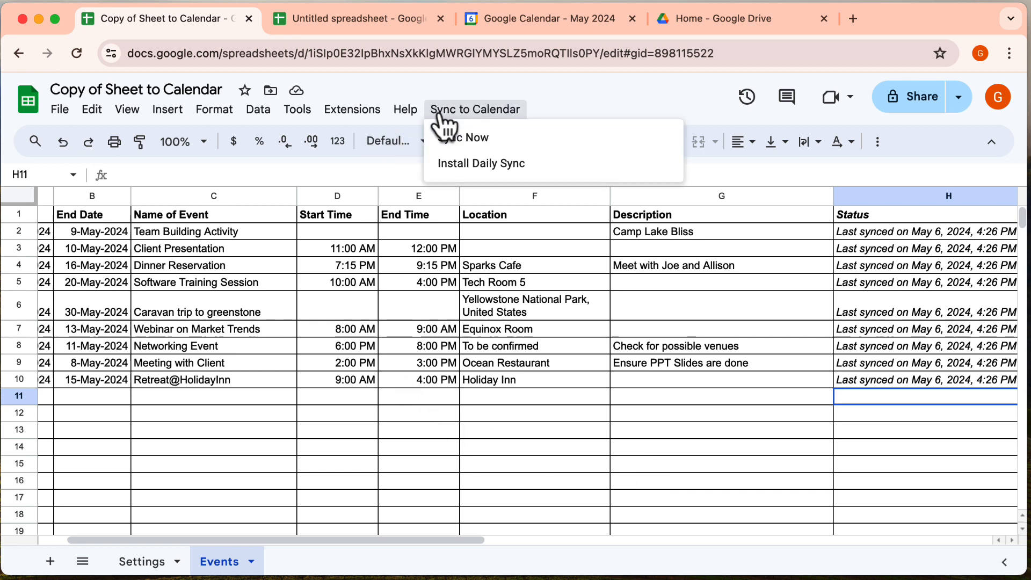
pyautogui.click(214, 429)
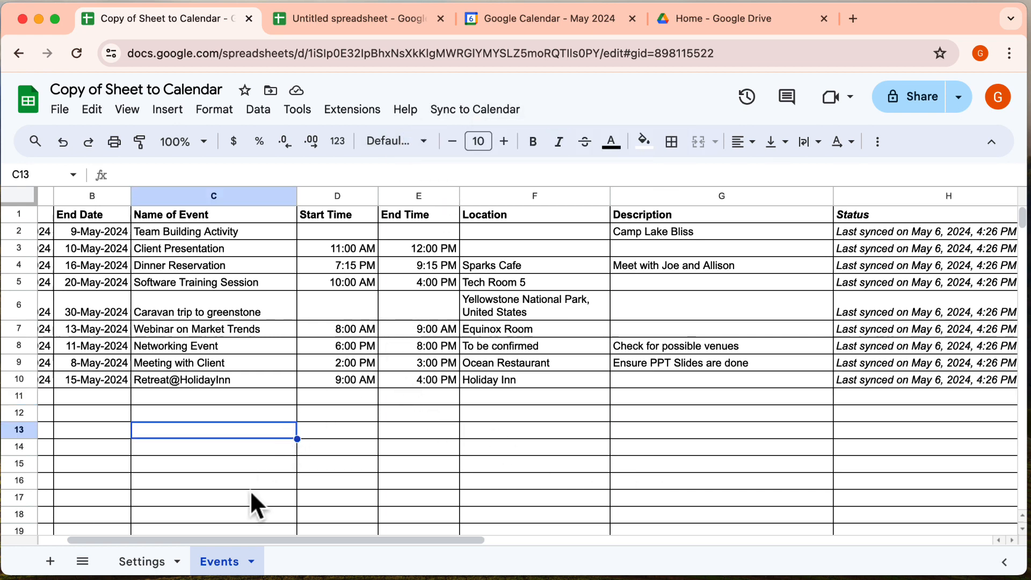
pyautogui.click(140, 561)
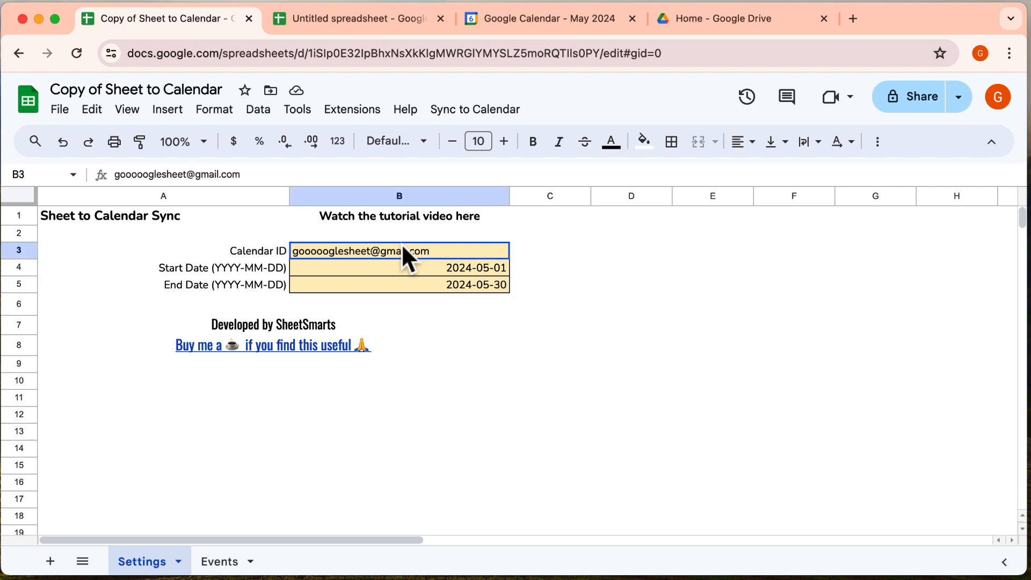
pyautogui.click(399, 363)
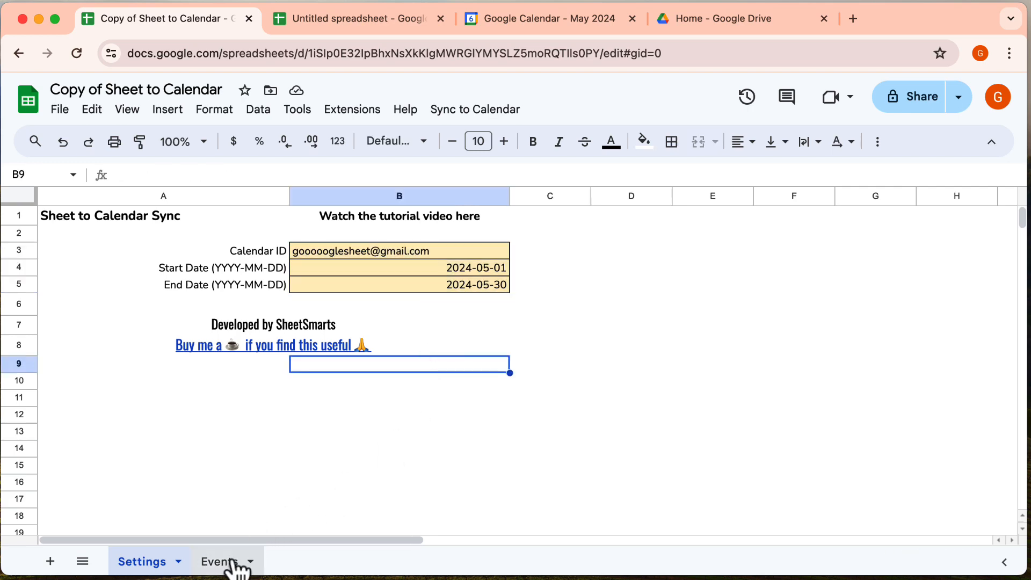
pyautogui.click(219, 560)
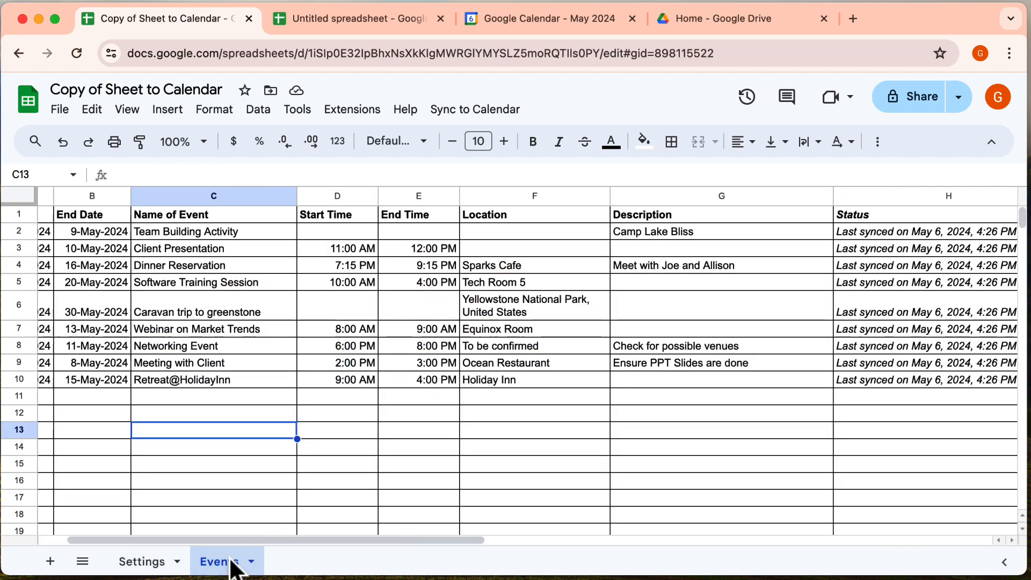
pyautogui.moveTo(217, 457)
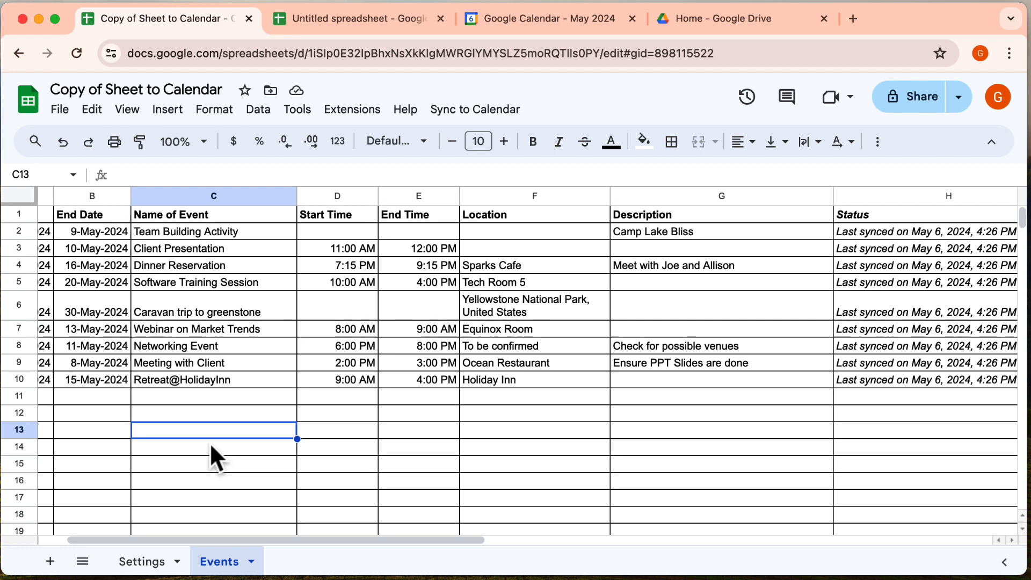
pyautogui.hscroll(3)
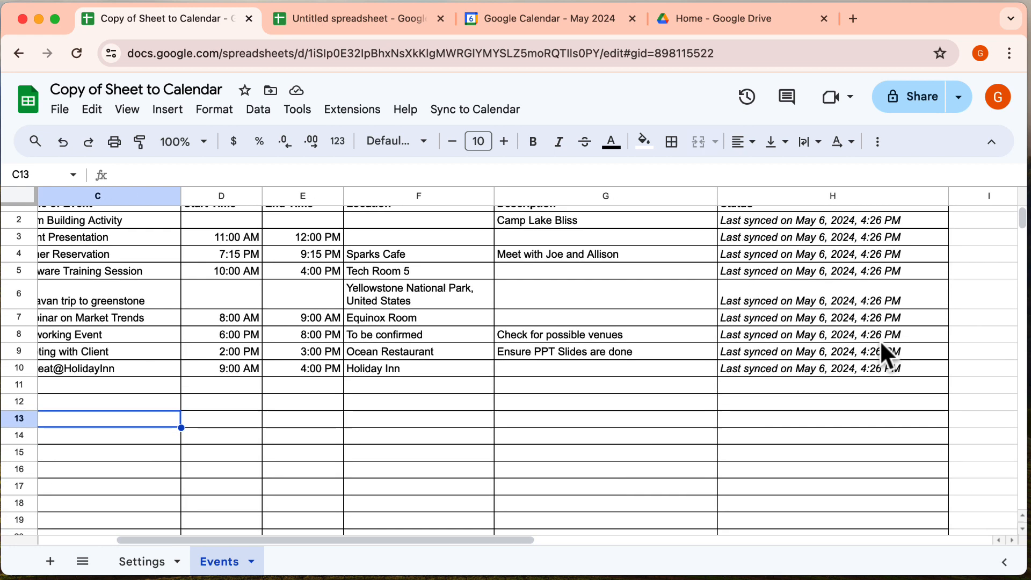
pyautogui.click(830, 418)
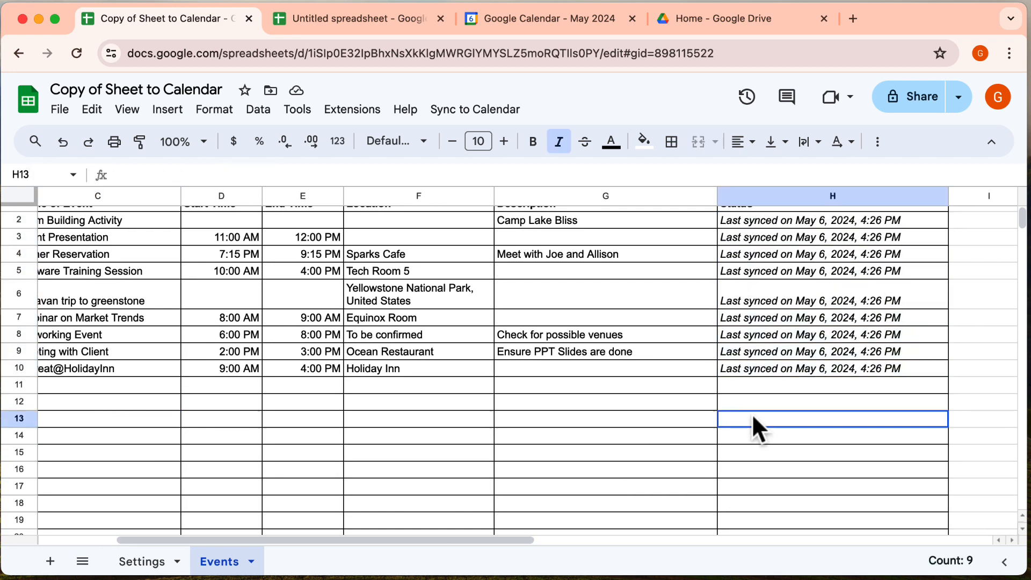